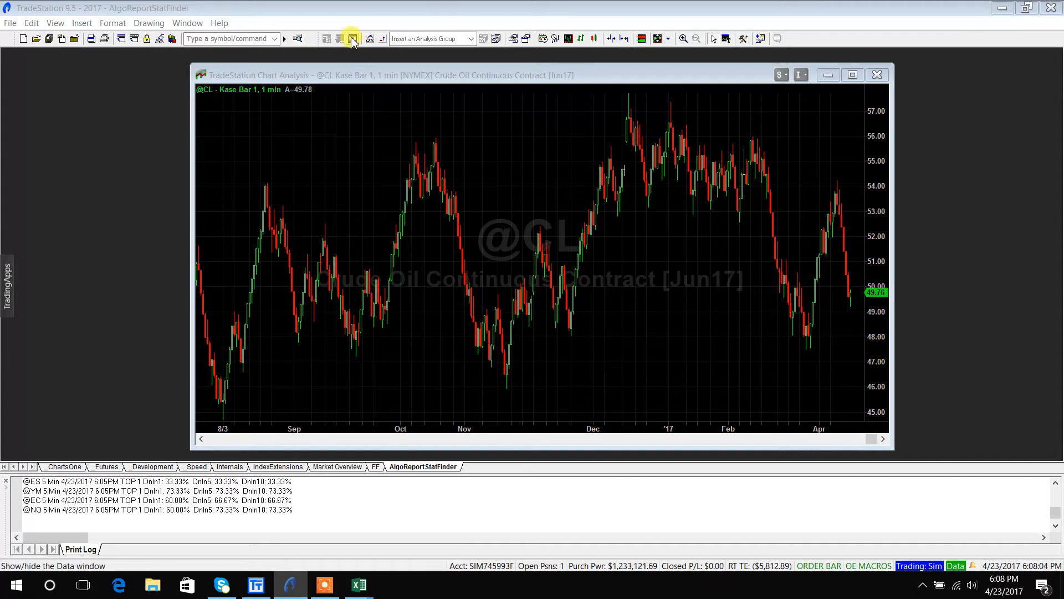
- Show the Kase bar data table, close it, and bring up the CrudeKase workbook in Excel
{"action": "left_click", "coordinate": [351, 38]}
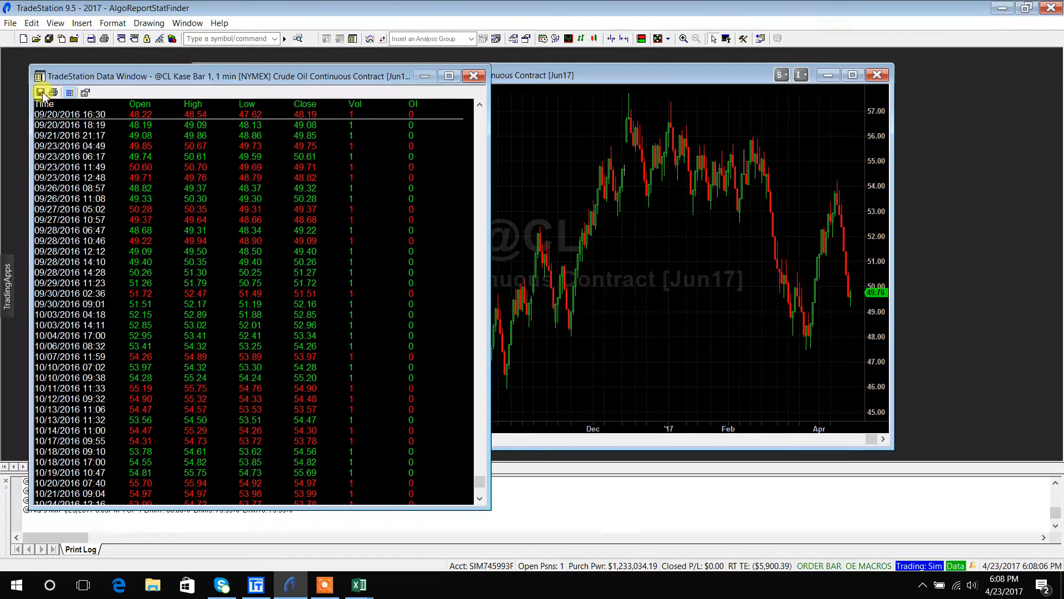
{"action": "mouse_move", "coordinate": [472, 76]}
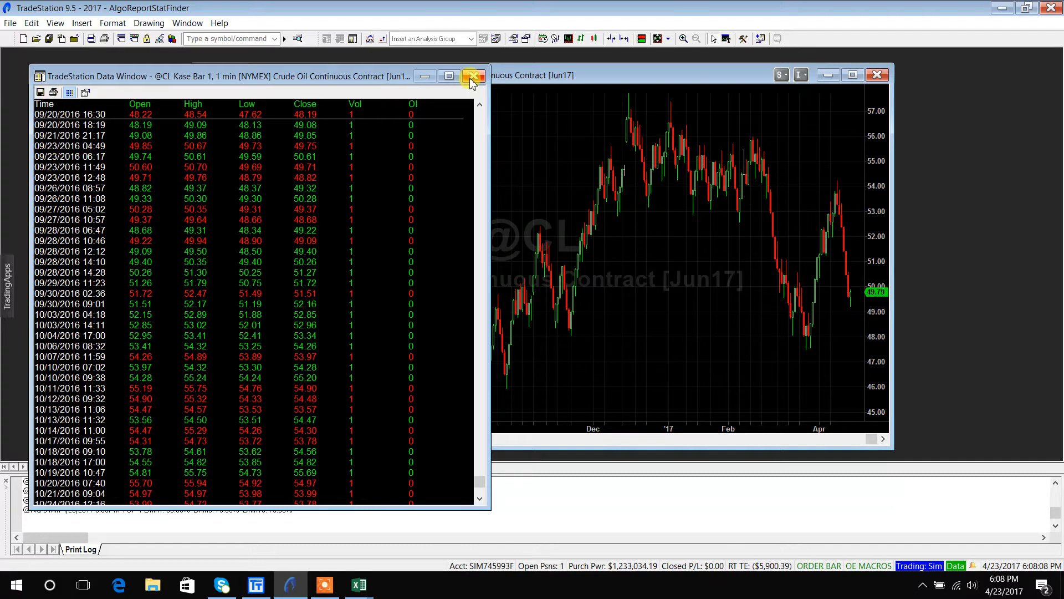
{"action": "left_click", "coordinate": [472, 76]}
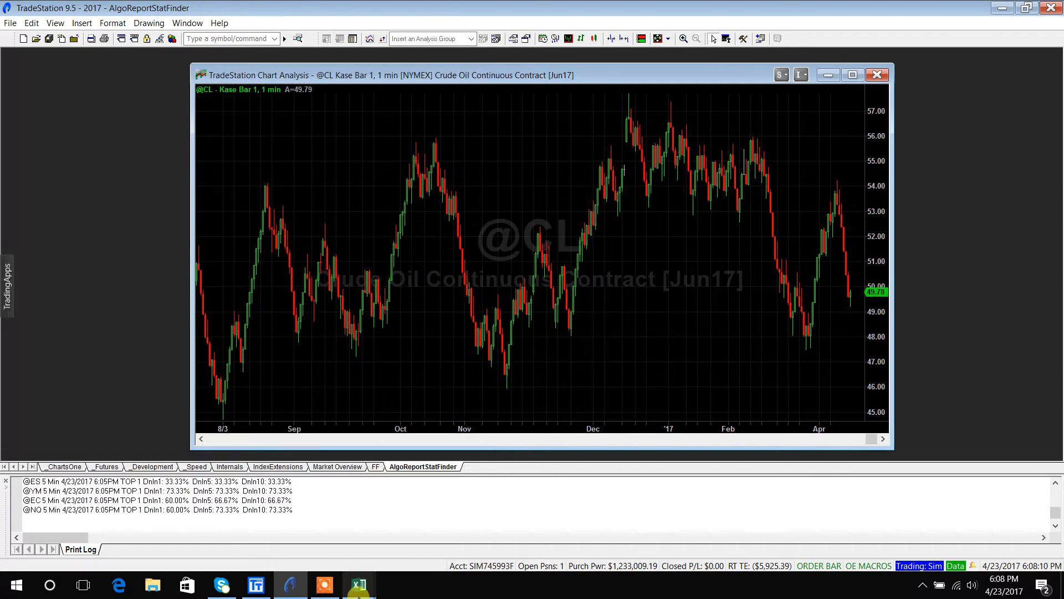
{"action": "mouse_move", "coordinate": [359, 584]}
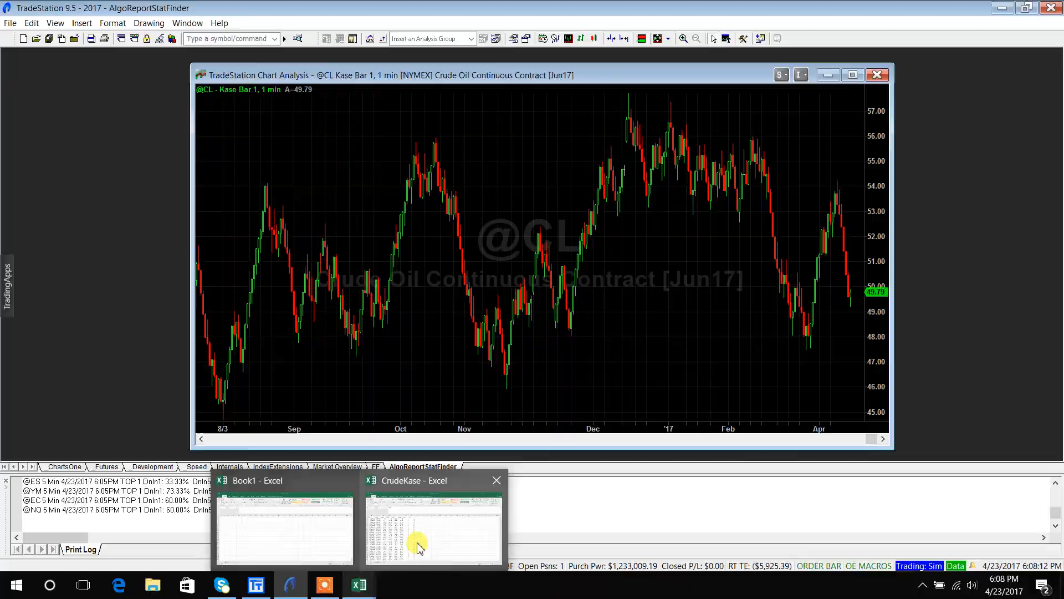
{"action": "left_click", "coordinate": [432, 522]}
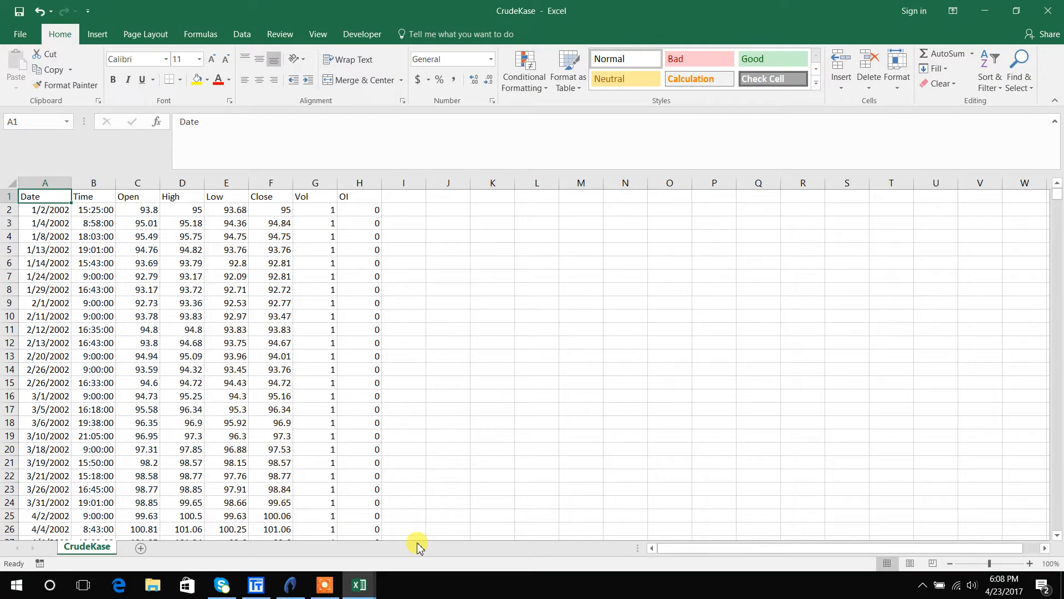
{"action": "mouse_move", "coordinate": [169, 300]}
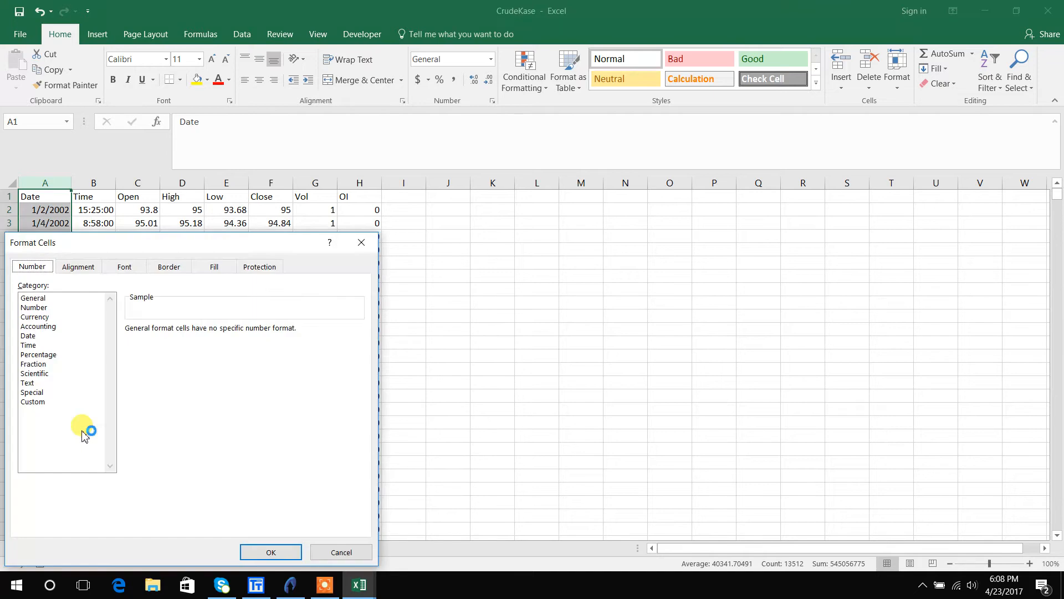
- Apply a custom yyyymmdd format so dates read like 20020102, then select the OI column
{"action": "left_click", "coordinate": [32, 401]}
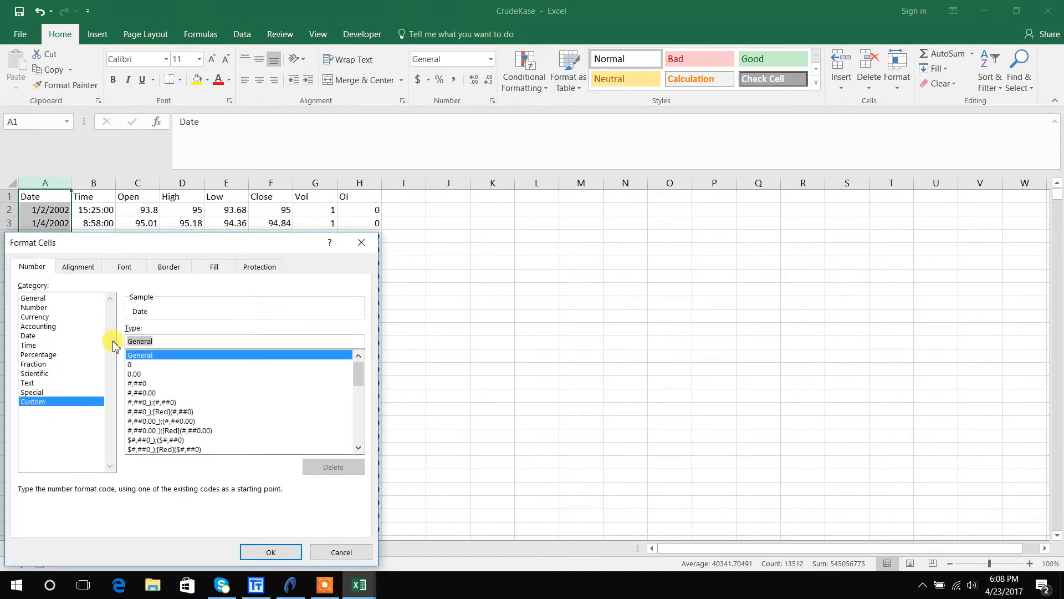
{"action": "type", "text": "yyyymmd"}
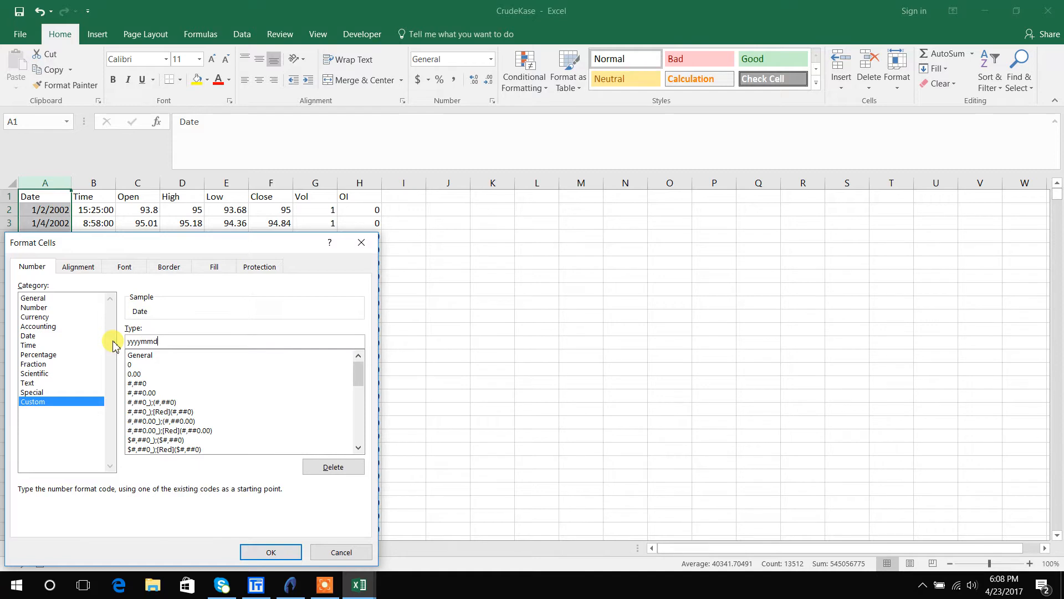
{"action": "left_click", "coordinate": [271, 552]}
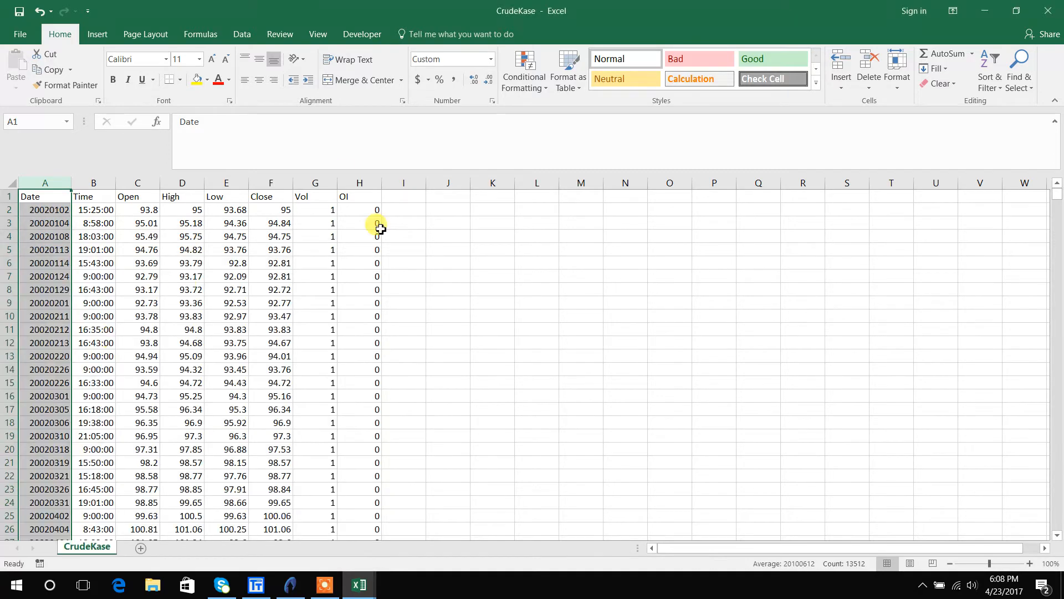
{"action": "left_click", "coordinate": [359, 183]}
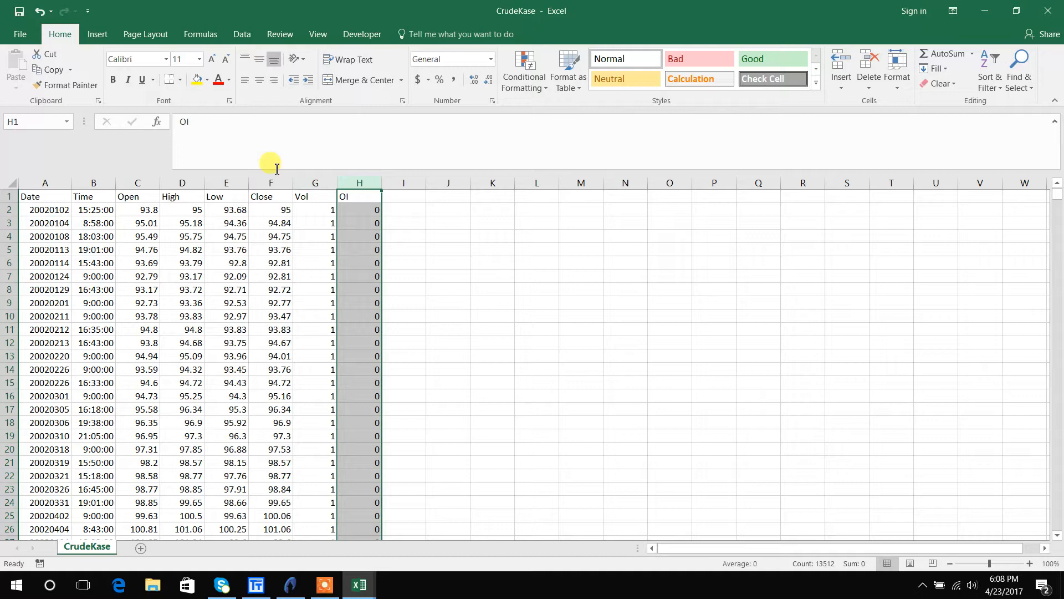
- Delete the OI and Time columns and select the header row for removal
{"action": "right_click", "coordinate": [359, 196]}
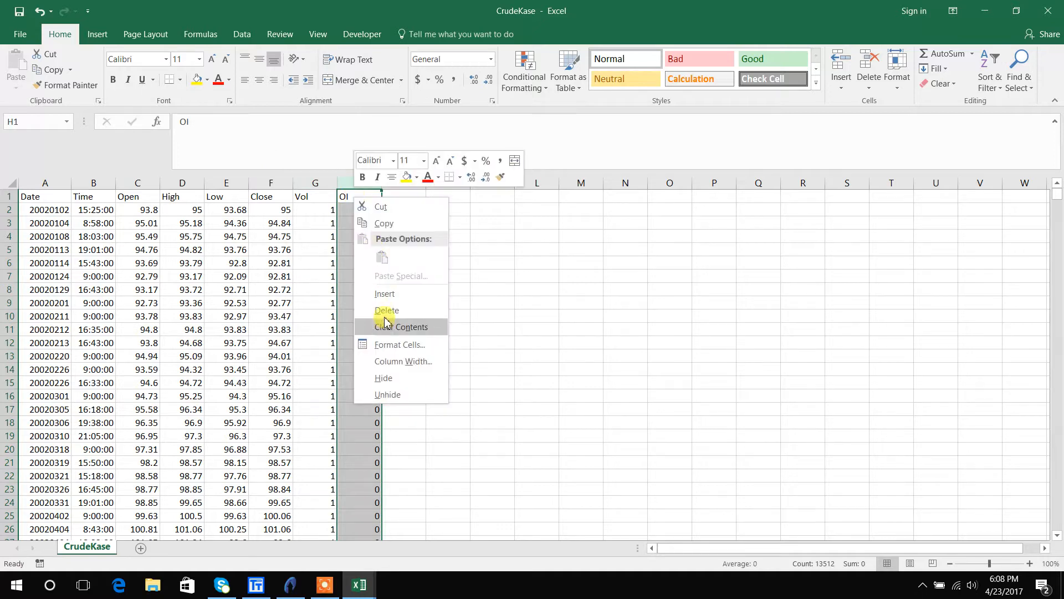
{"action": "left_click", "coordinate": [387, 310]}
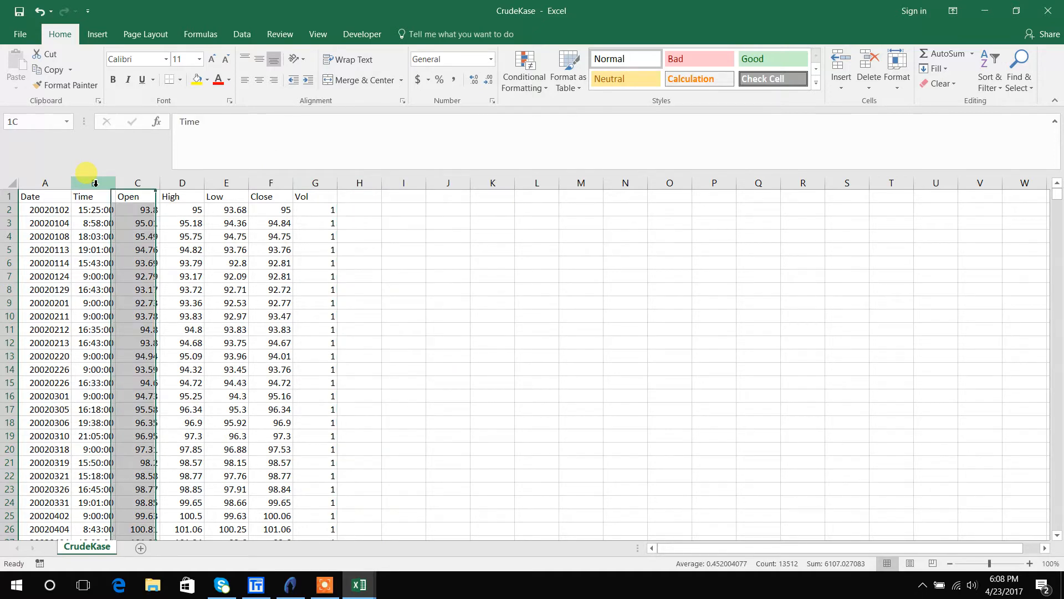
{"action": "right_click", "coordinate": [93, 183]}
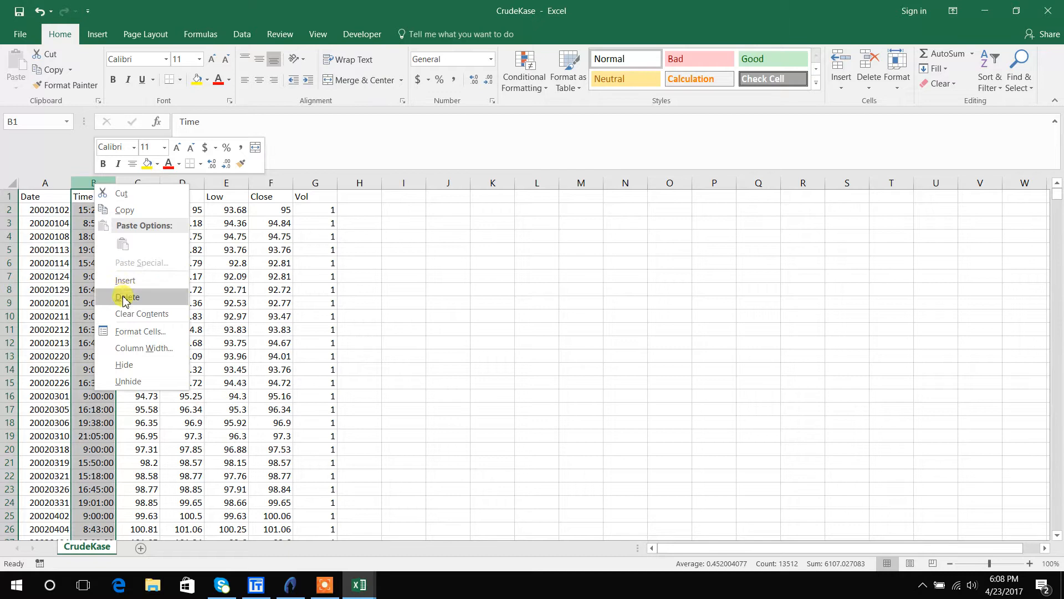
{"action": "left_click", "coordinate": [127, 297]}
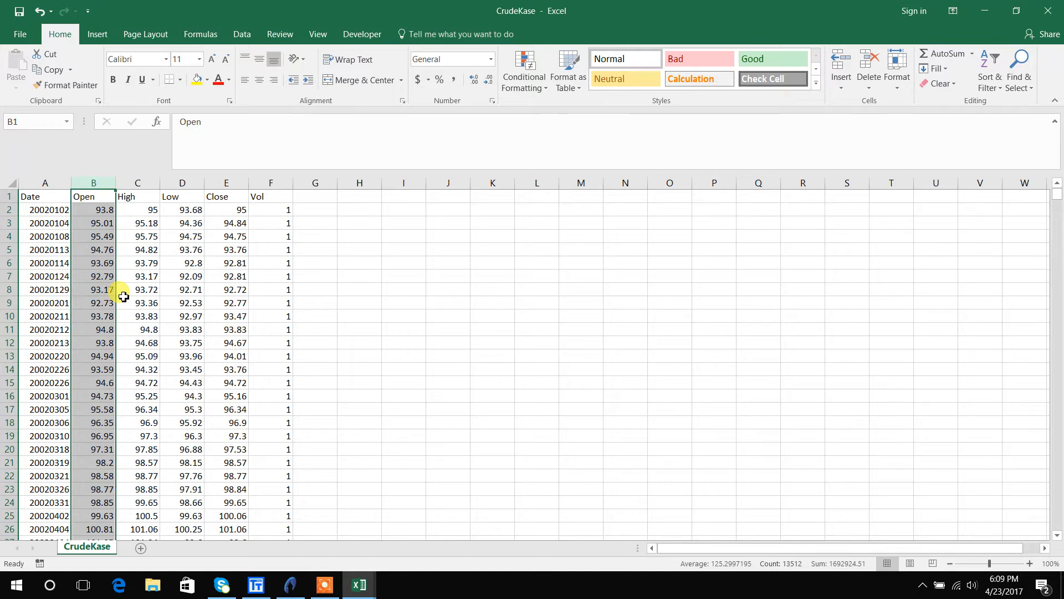
{"action": "left_click", "coordinate": [44, 196]}
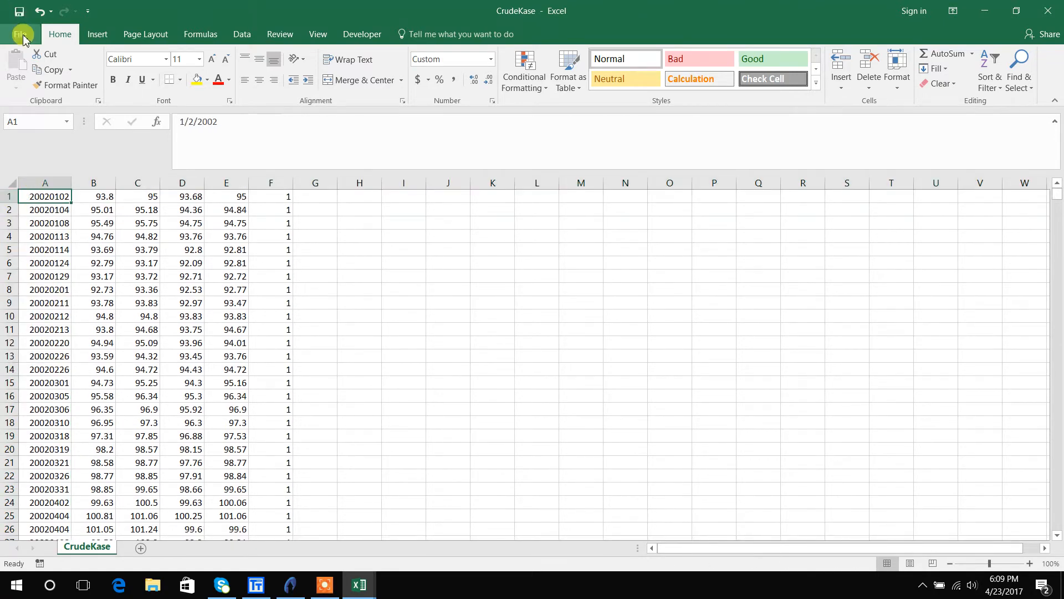
- Save the sheet as CrudeKase.csv in CSV (Comma delimited) format, replacing the existing file
{"action": "left_click", "coordinate": [22, 35]}
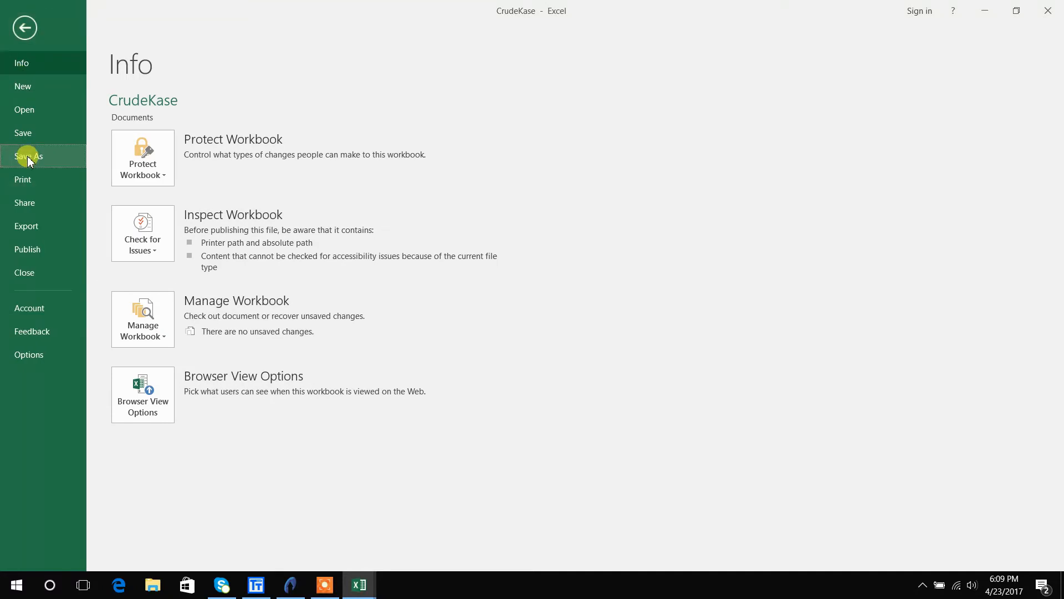
{"action": "left_click", "coordinate": [29, 157]}
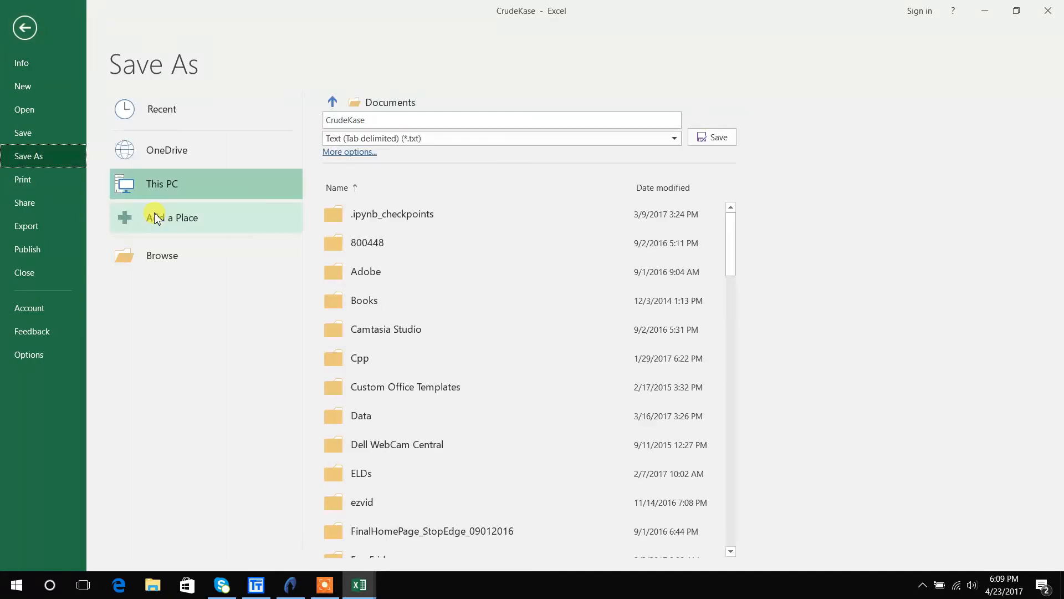
{"action": "left_click", "coordinate": [501, 137]}
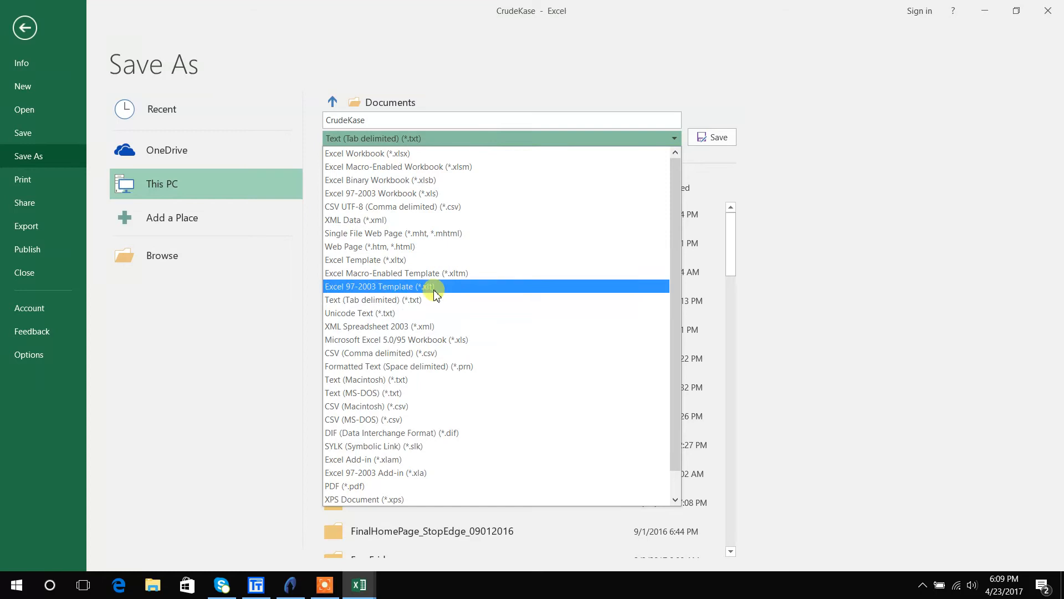
{"action": "left_click", "coordinate": [372, 300]}
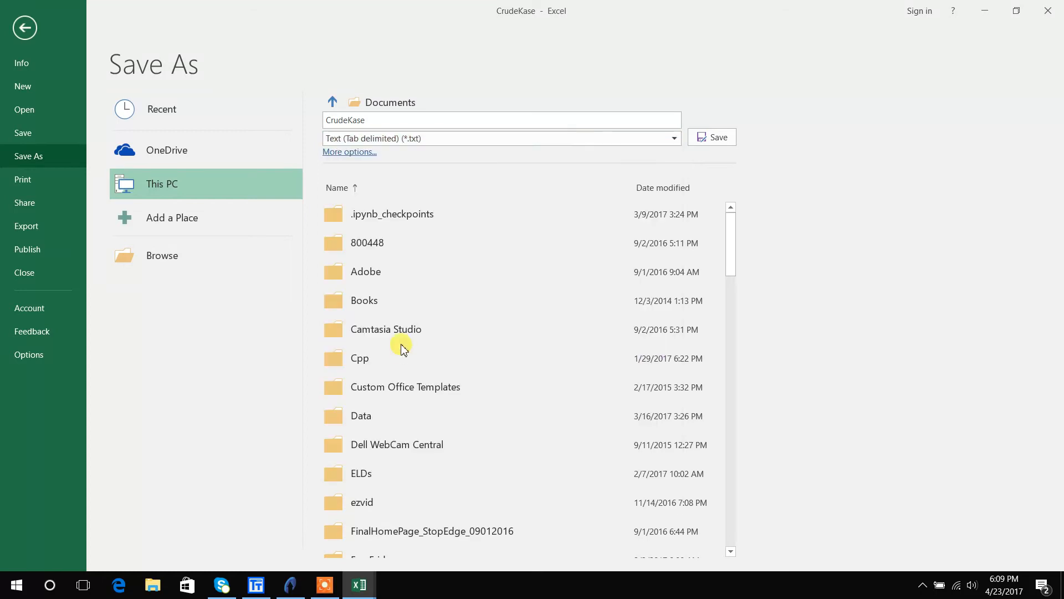
{"action": "left_click", "coordinate": [711, 137]}
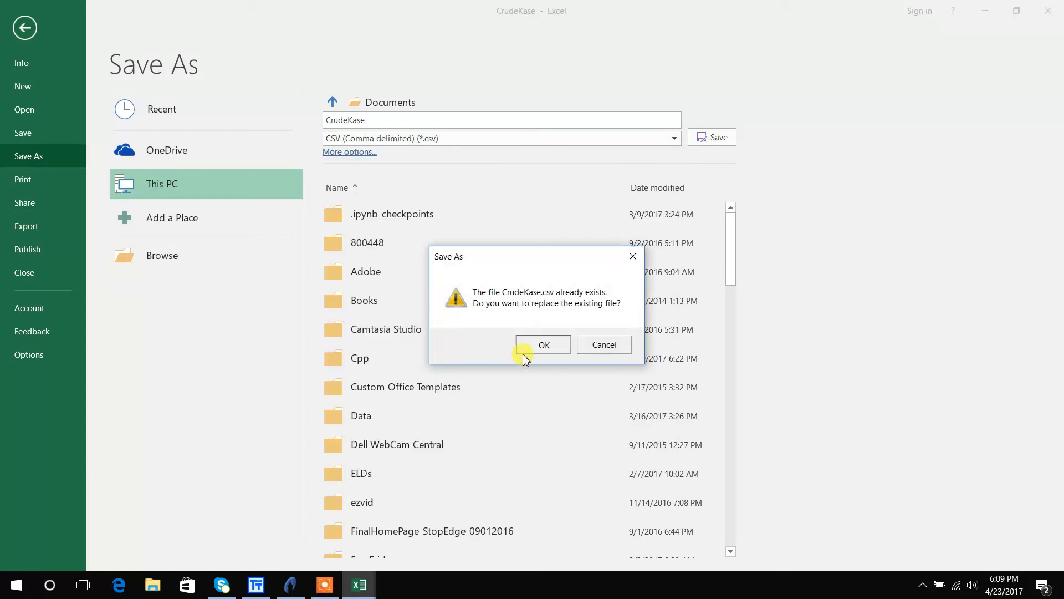
{"action": "left_click", "coordinate": [543, 343]}
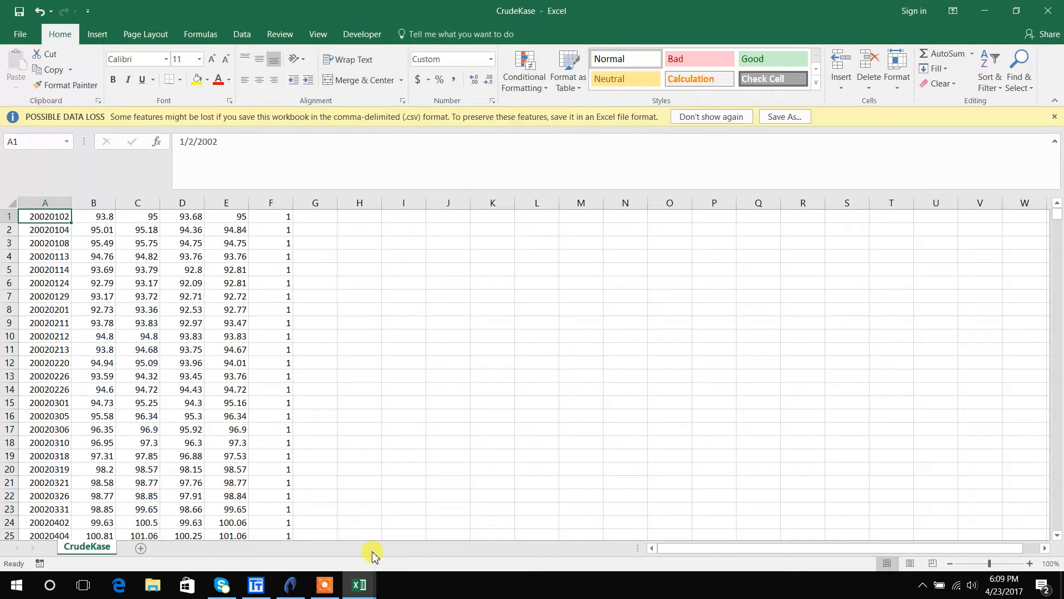
- In Trader's Toolbox, reach Service > Settings and browse for the User Data 1 file
{"action": "left_click", "coordinate": [254, 584]}
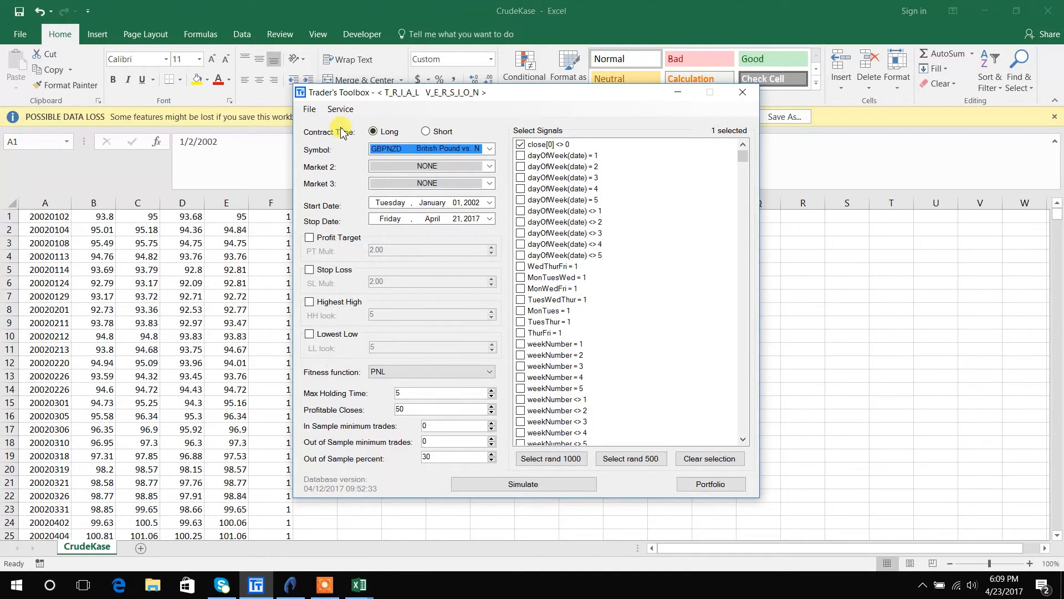
{"action": "left_click", "coordinate": [340, 108]}
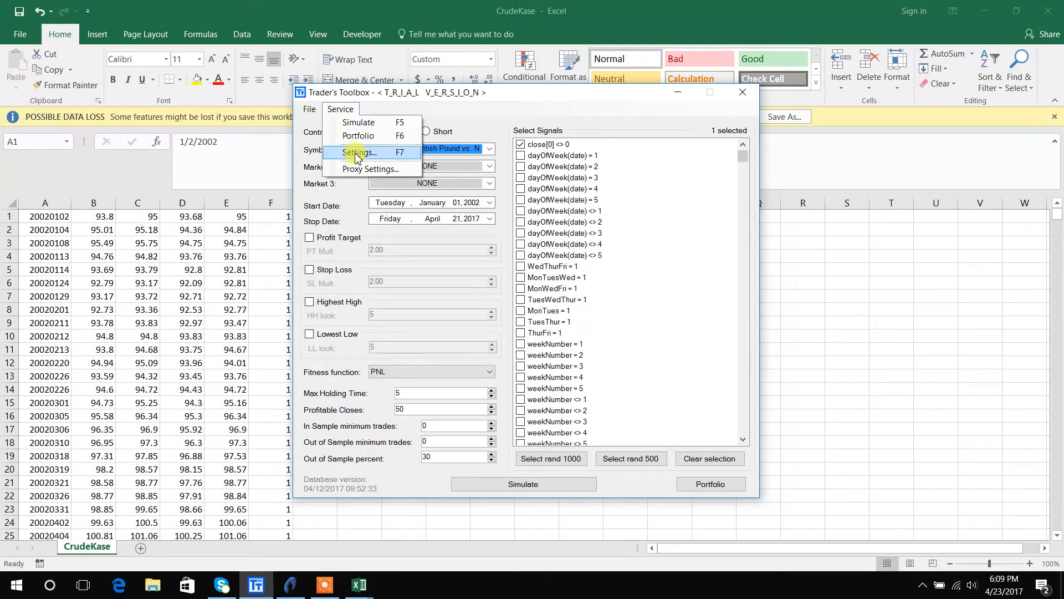
{"action": "left_click", "coordinate": [356, 151]}
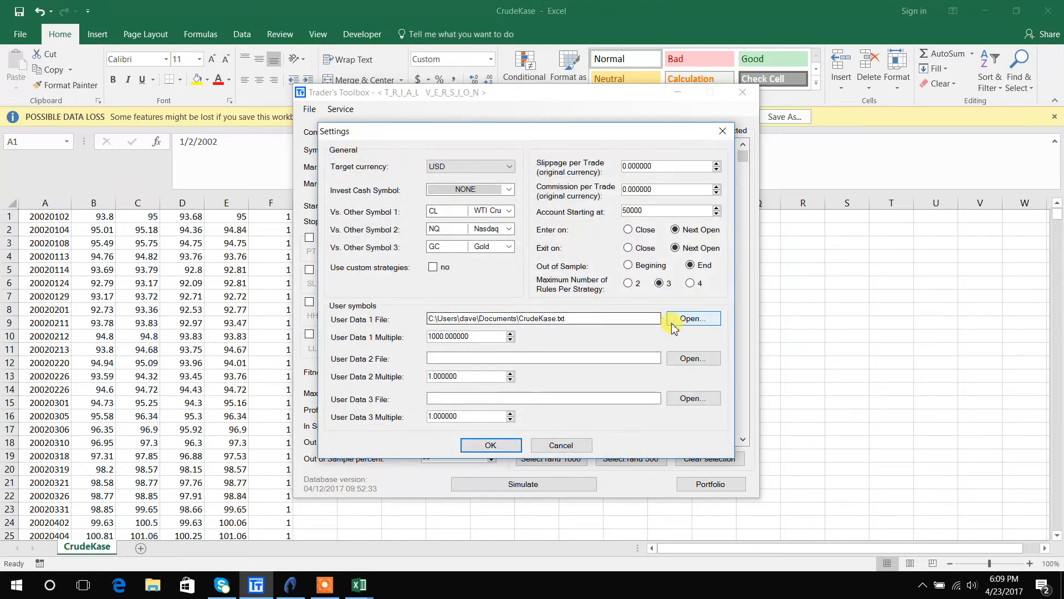
{"action": "left_click", "coordinate": [693, 318]}
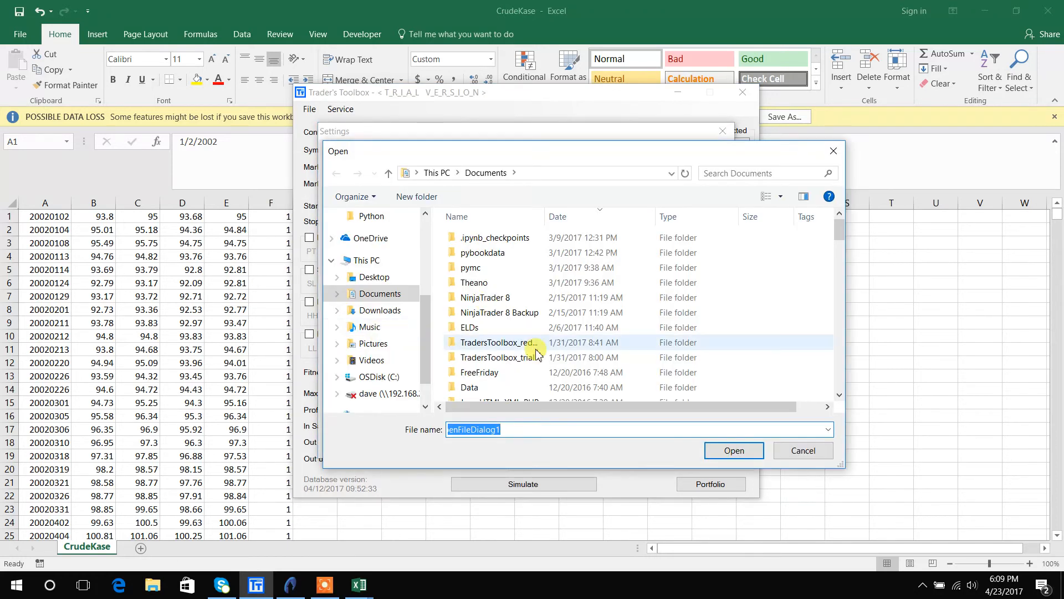
- Choose CrudeKase.csv as User Data 1 with a 1000 multiplier and accept the settings
{"action": "scroll", "scroll_direction": "down", "scroll_amount": 3}
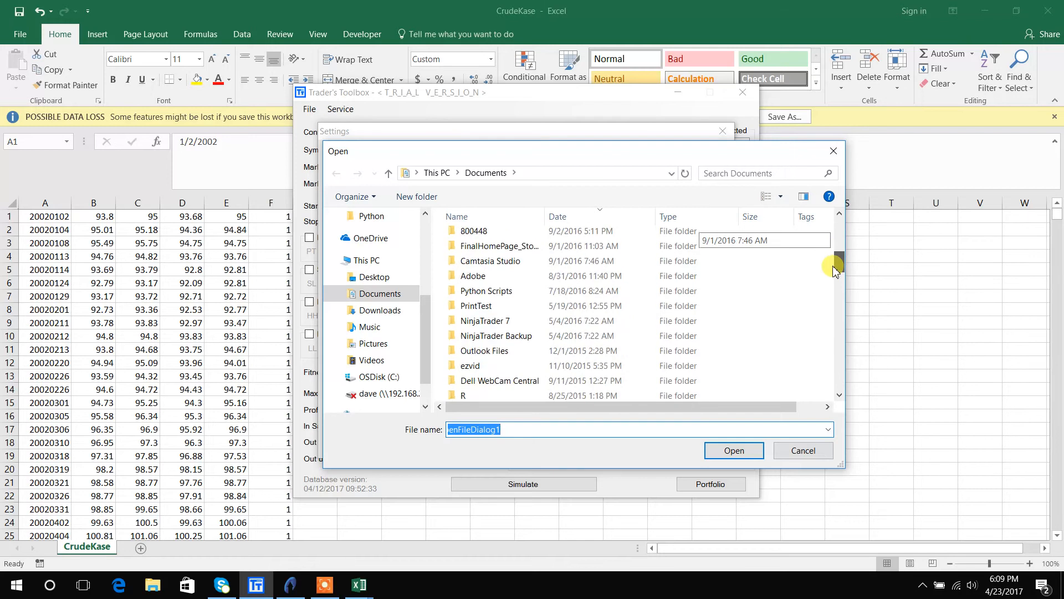
{"action": "scroll", "scroll_direction": "down", "scroll_amount": 3}
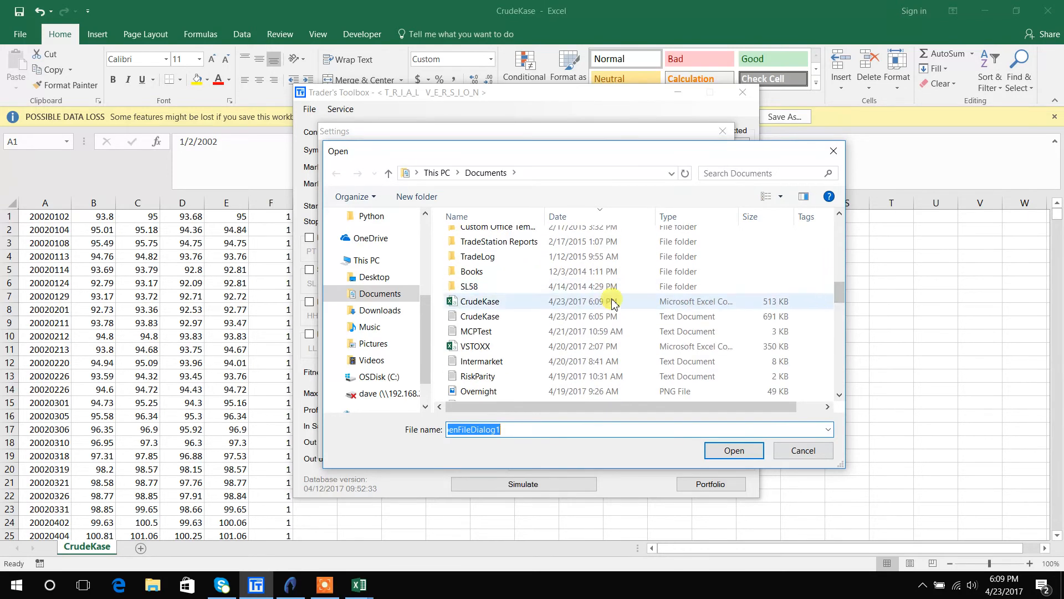
{"action": "left_click", "coordinate": [732, 450]}
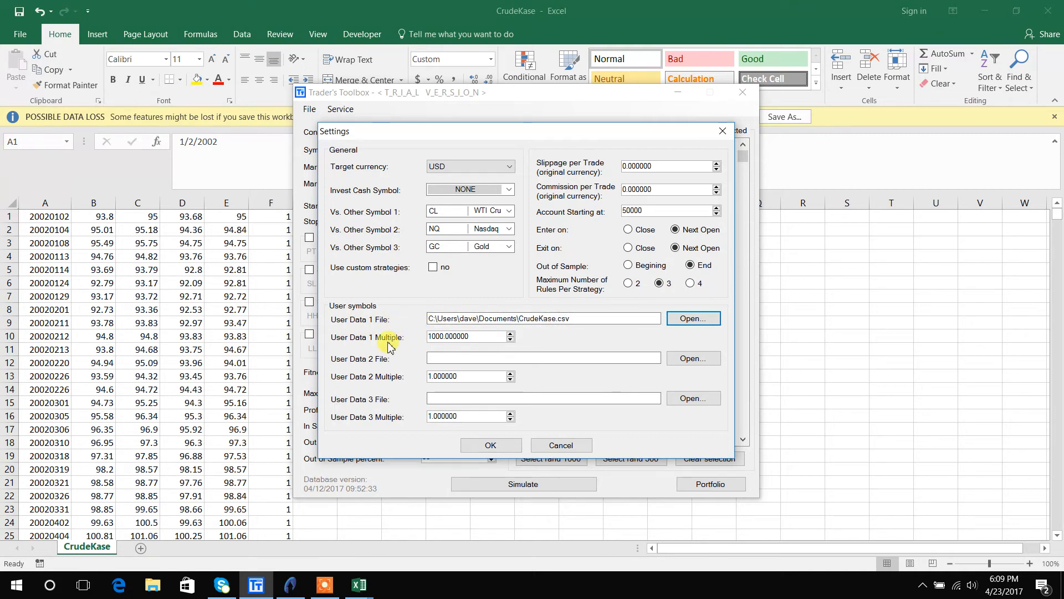
{"action": "mouse_move", "coordinate": [549, 349]}
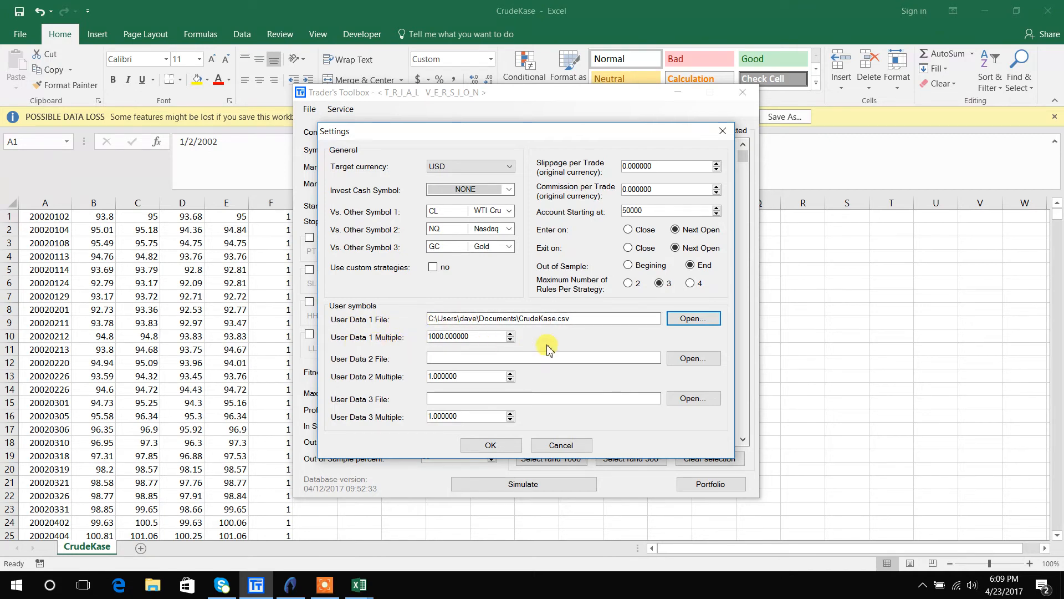
{"action": "mouse_move", "coordinate": [553, 339]}
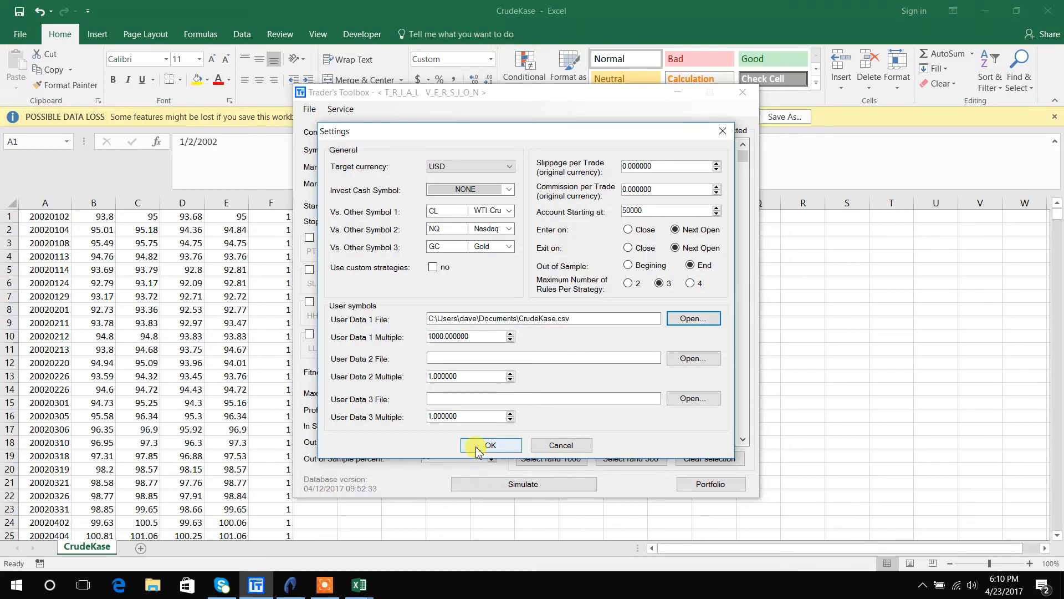
{"action": "left_click", "coordinate": [491, 444]}
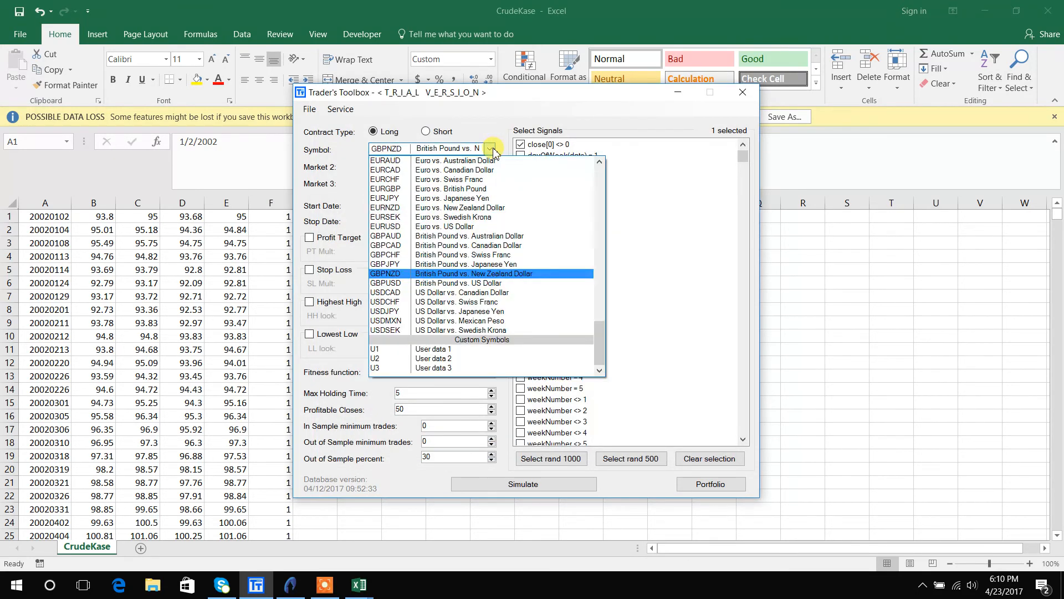